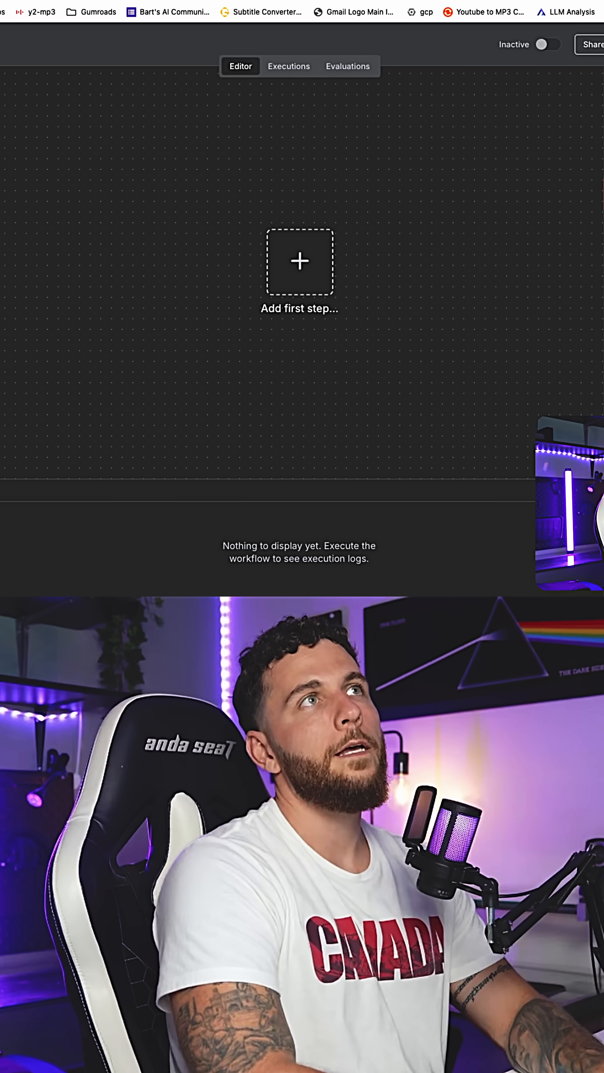
Add the workflow's first step and send the test message 'hey' in Chat
{"action": "left_click", "coordinate": [299, 261]}
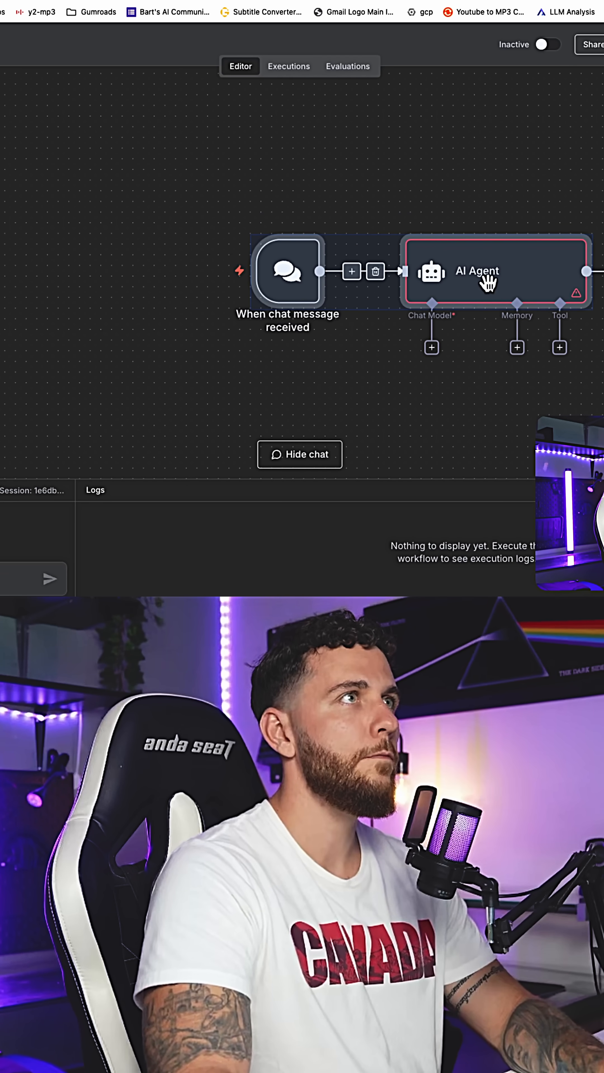
{"action": "type", "text": "hey"}
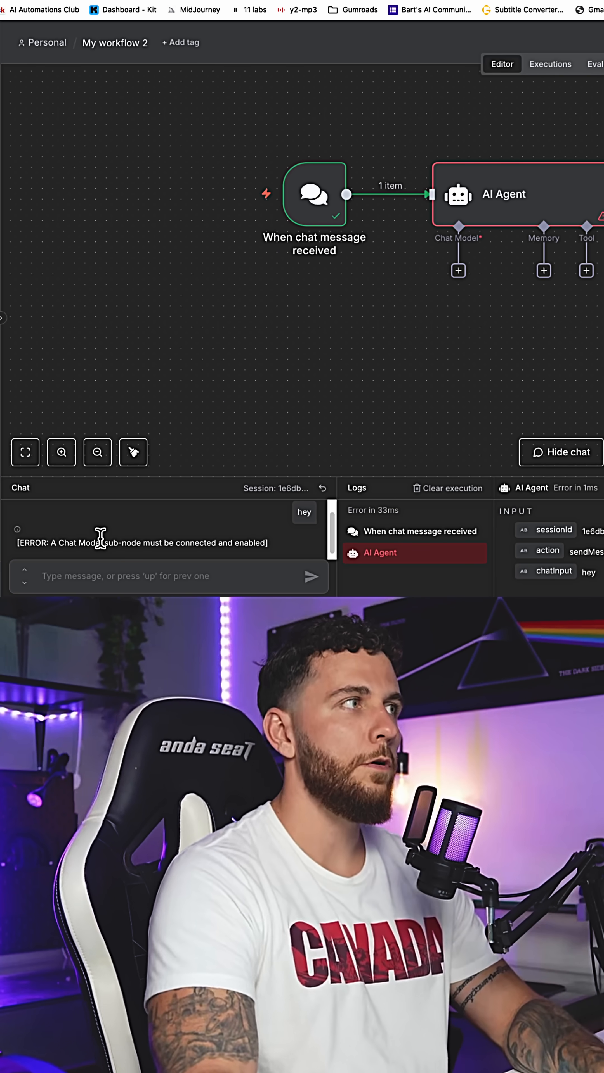
{"action": "left_click", "coordinate": [457, 269]}
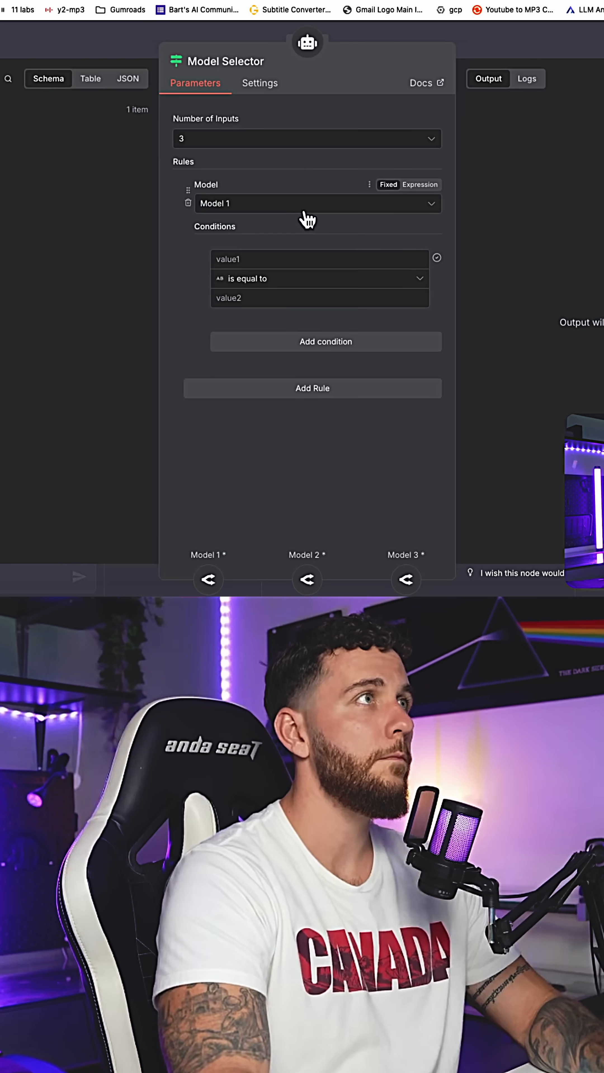
Set the Model Selector rule condition to a string comparison
{"action": "left_click", "coordinate": [319, 279]}
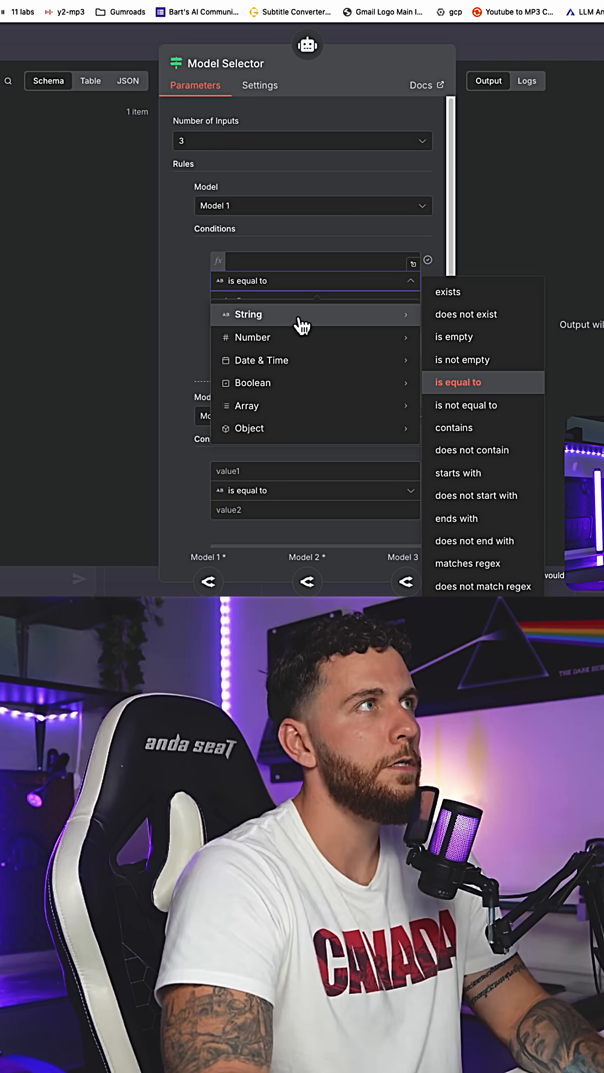
{"action": "mouse_move", "coordinate": [436, 315]}
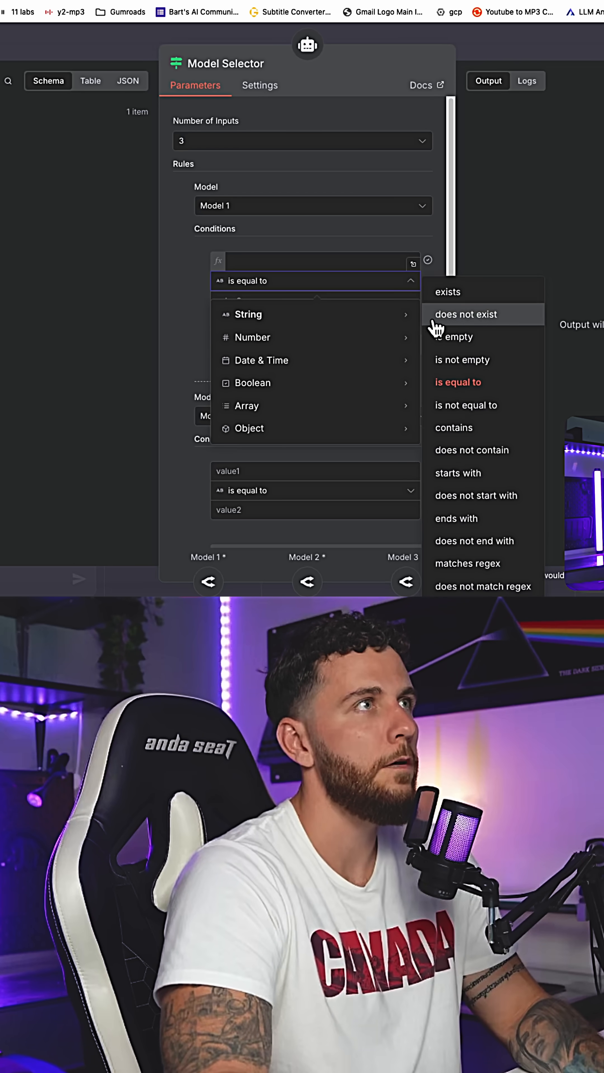
{"action": "left_click", "coordinate": [453, 427]}
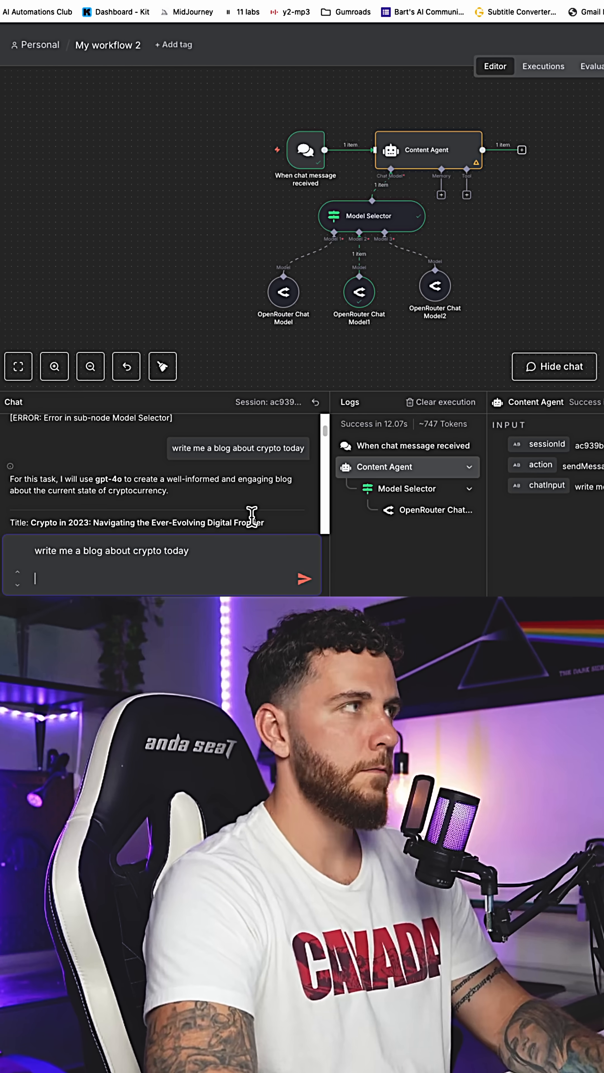
Resend 'write me a blog about crypto today' and read the generated 2025 crypto blog
{"action": "left_click", "coordinate": [304, 579]}
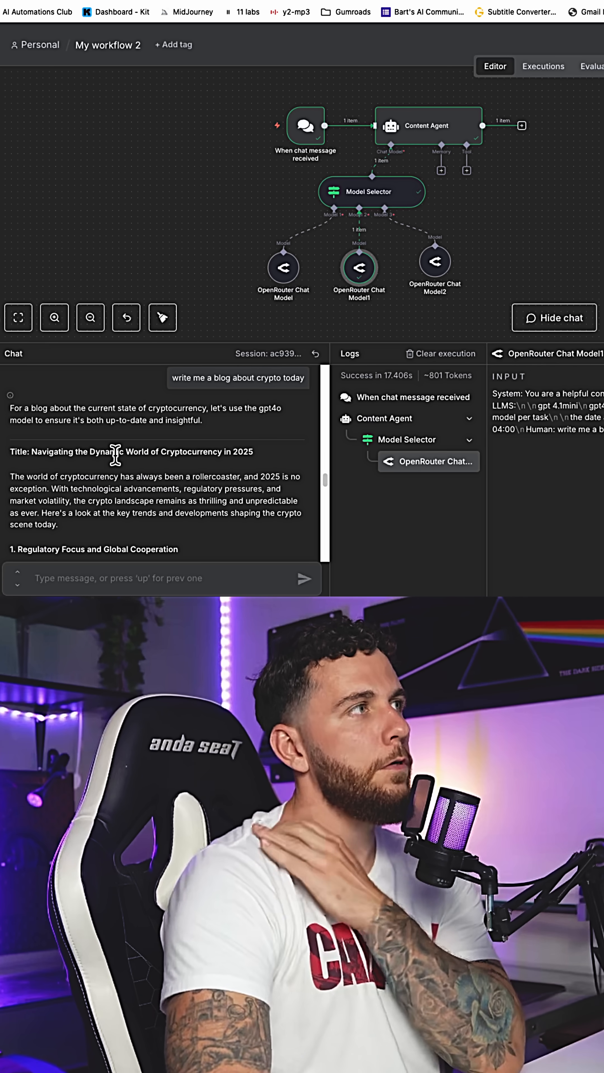
{"action": "scroll", "scroll_direction": "down", "scroll_amount": 3}
{"action": "type", "text": "write me"}
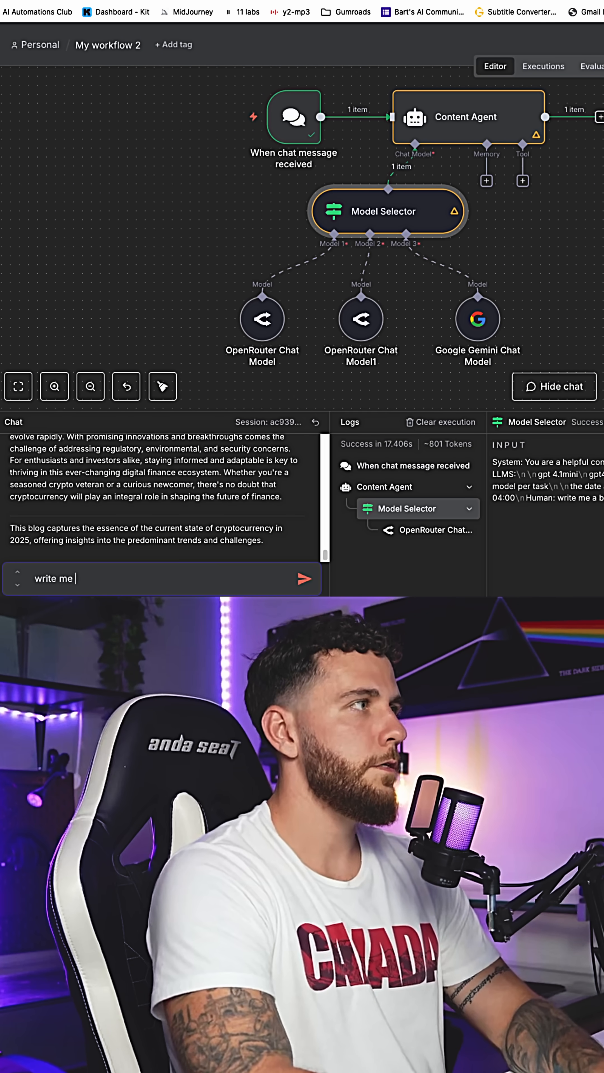
Request 'write me a linkedin post about my ai agency' and read the Gemini draft
{"action": "type", "text": "a linkedin post about"}
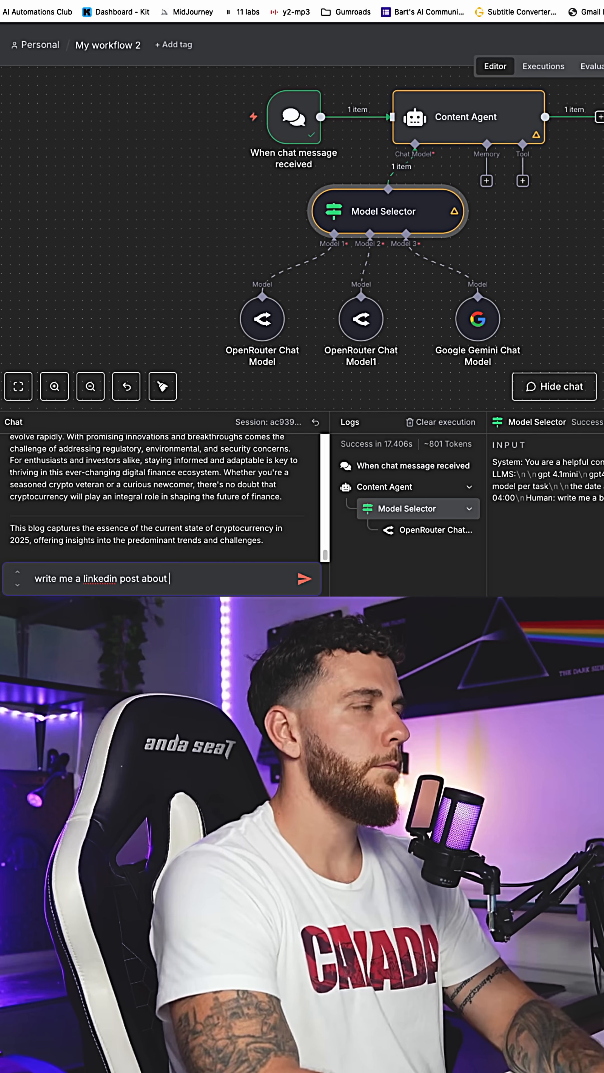
{"action": "type", "text": "my ai agne"}
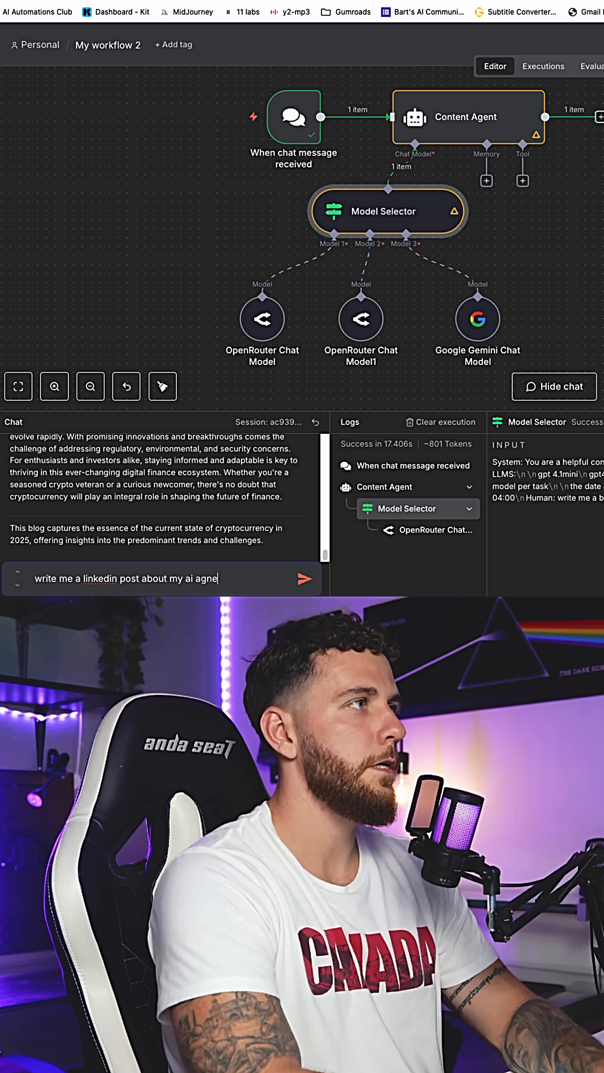
{"action": "left_click", "coordinate": [303, 579]}
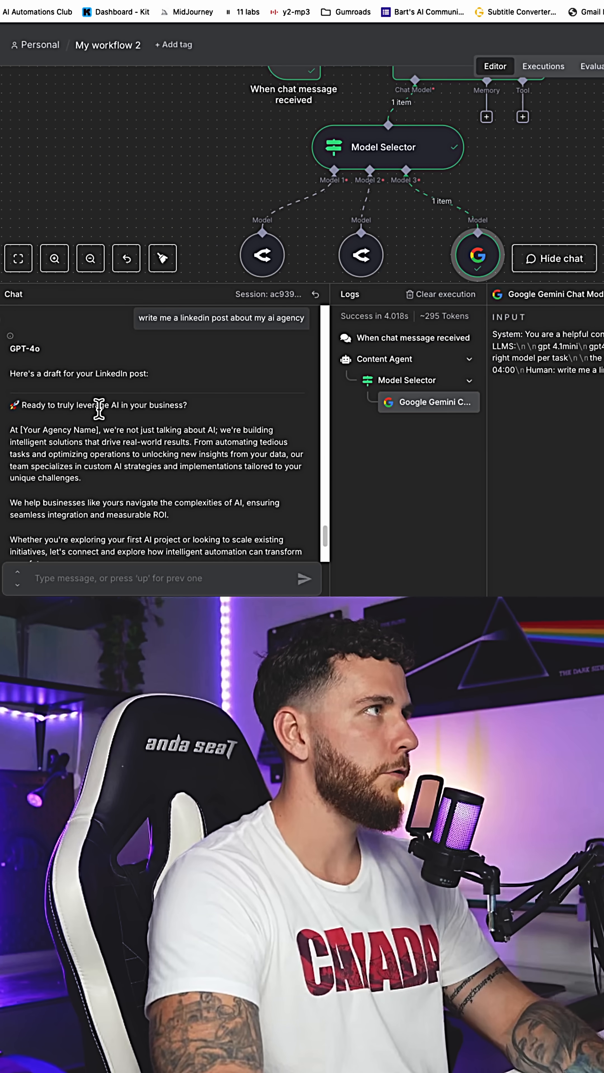
{"action": "scroll", "scroll_direction": "down", "scroll_amount": 3}
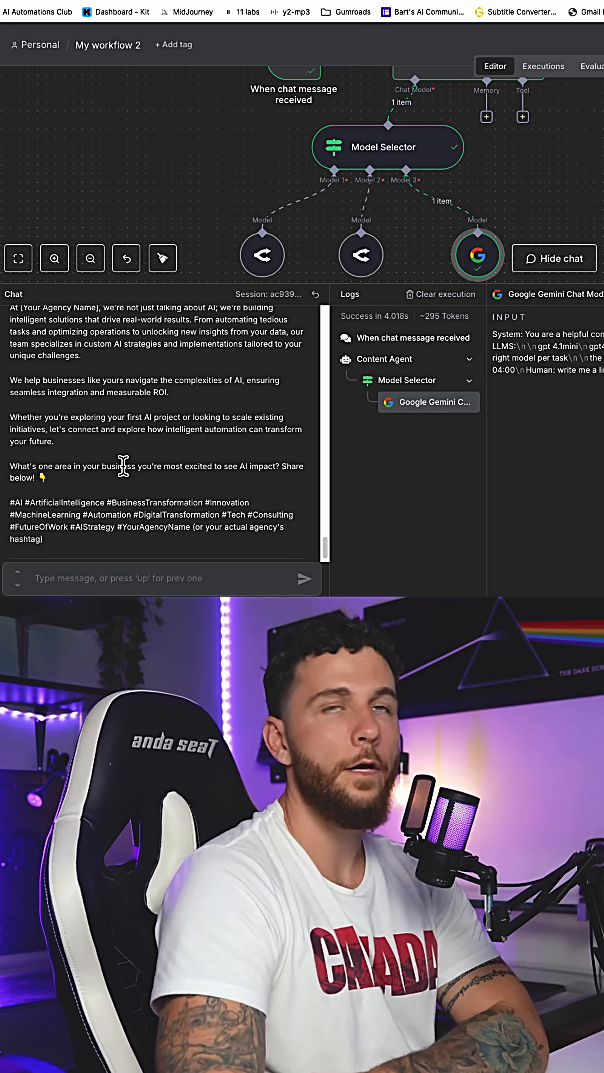